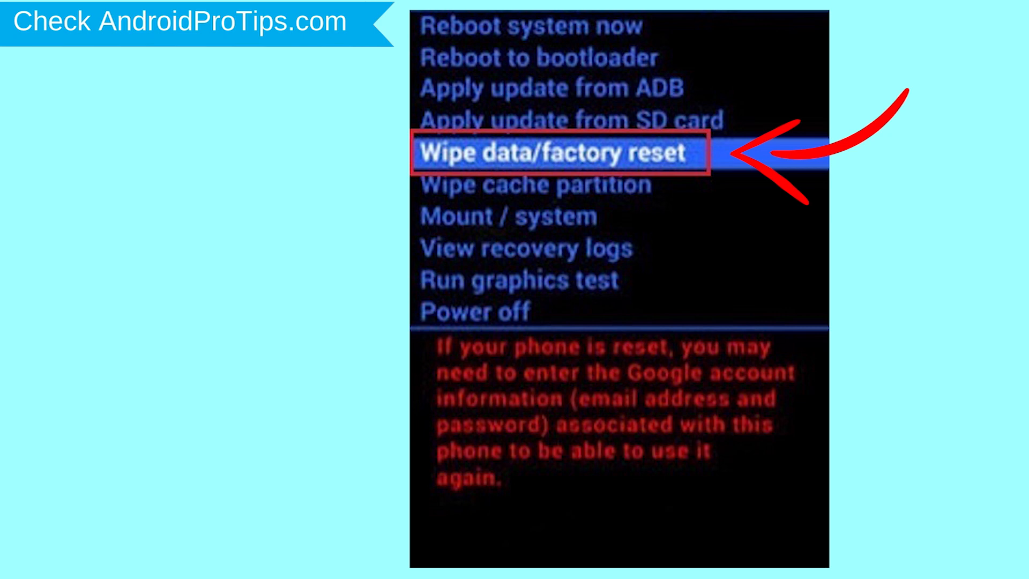
Step: Launch the browser and reach the Google sign-in page for Find My Device
{"action": "left_click", "coordinate": [559, 155]}
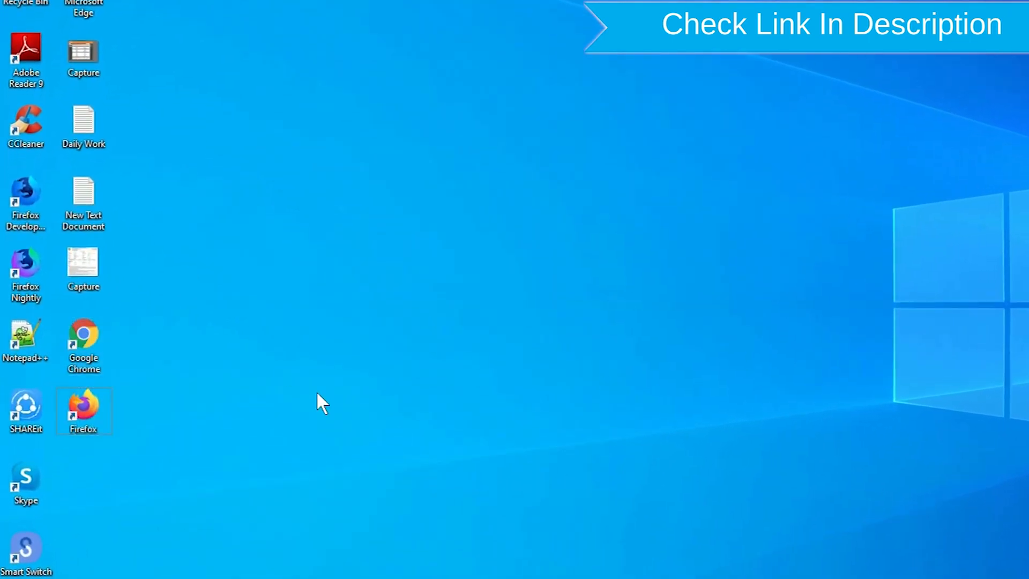
{"action": "right_click", "coordinate": [84, 411]}
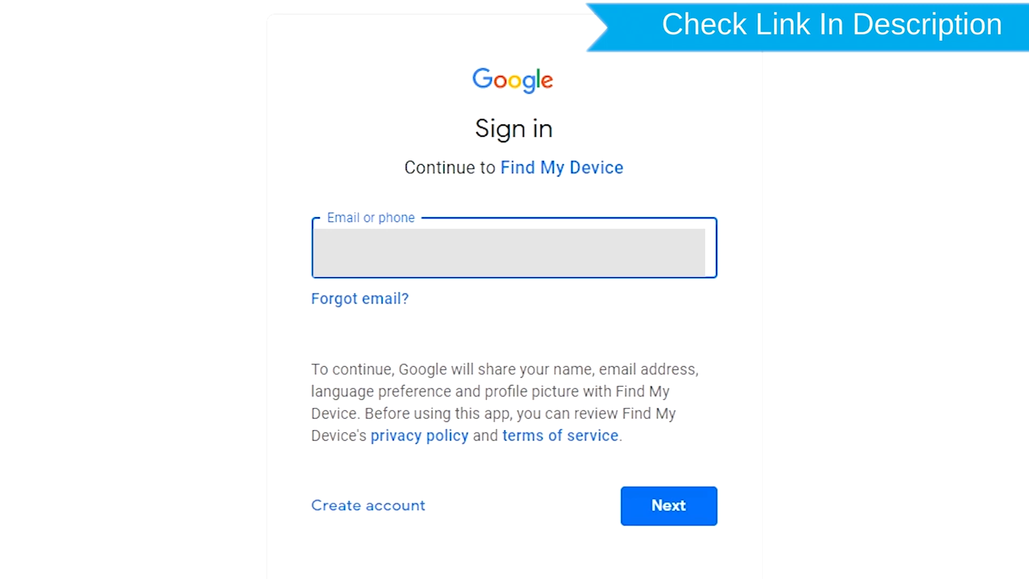
Step: Sign in to the Google account so Find My Device shows the phone's status
{"action": "left_click", "coordinate": [669, 506]}
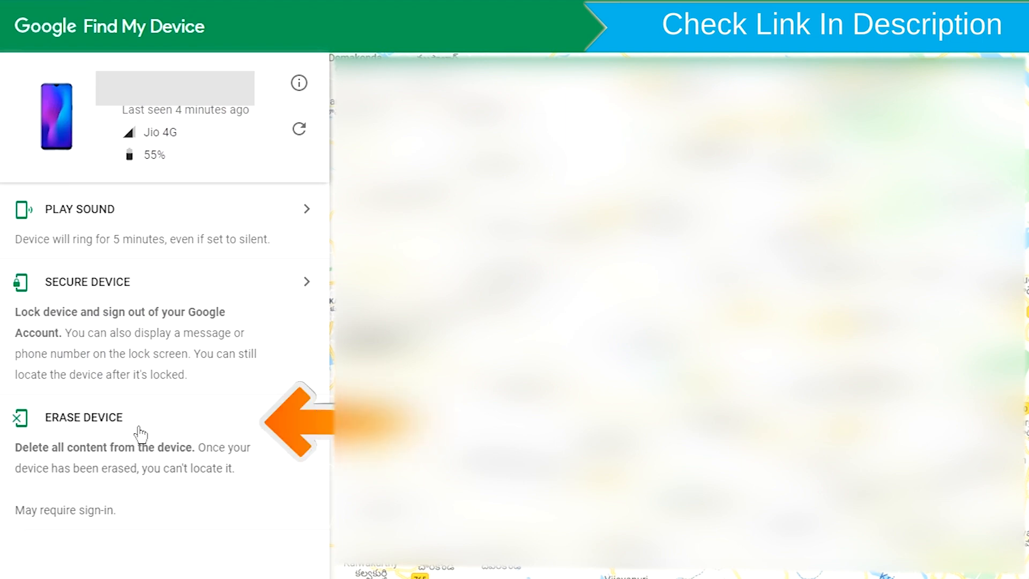
Step: Request erasing the phone via Erase Device, reaching the re-sign-in prompt
{"action": "left_click", "coordinate": [82, 417]}
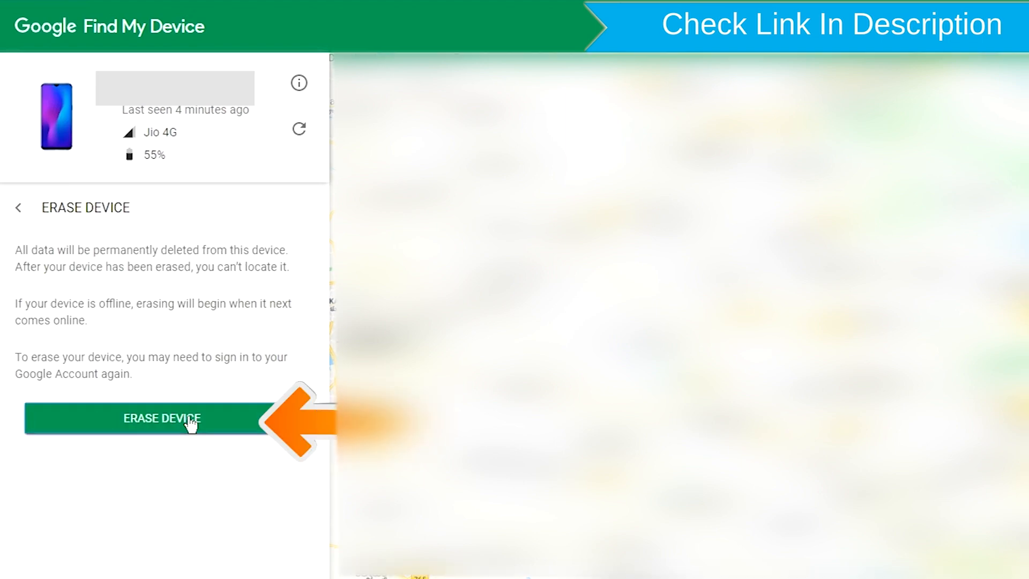
{"action": "left_click", "coordinate": [161, 419]}
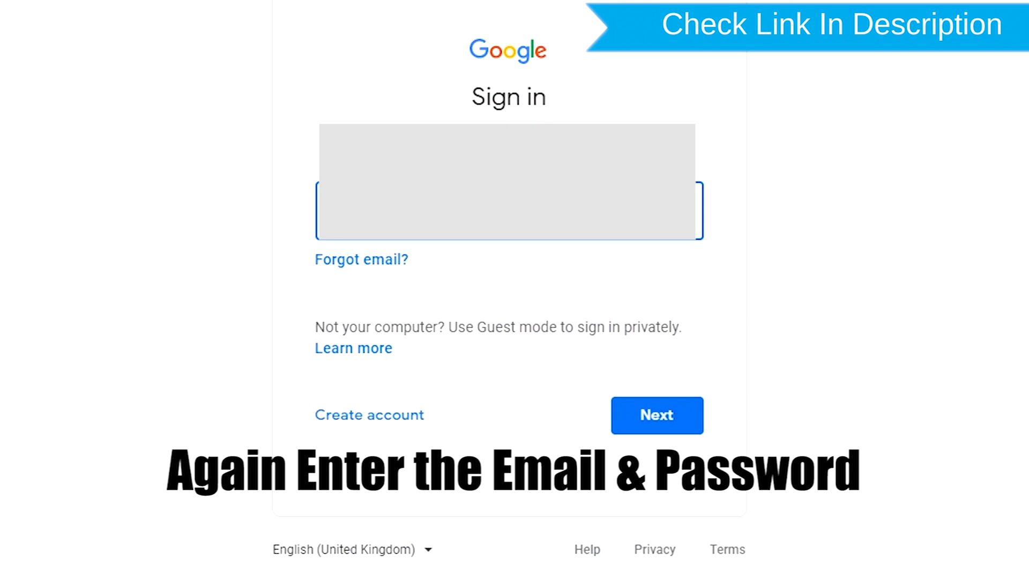
Step: Re-sign in and confirm permanently erasing the phone, showing 'Your device has been erased'
{"action": "left_click", "coordinate": [656, 415]}
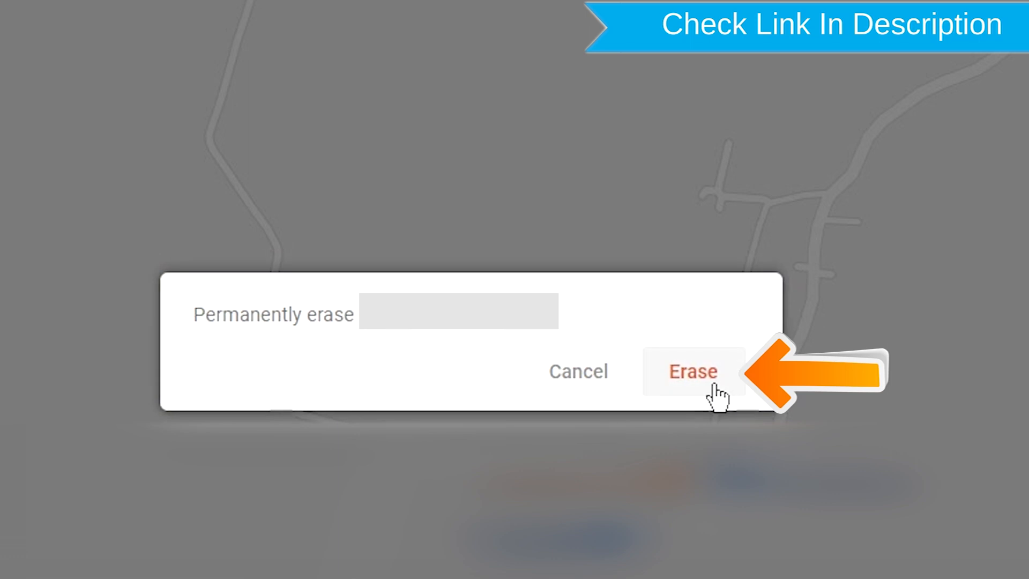
{"action": "left_click", "coordinate": [693, 370]}
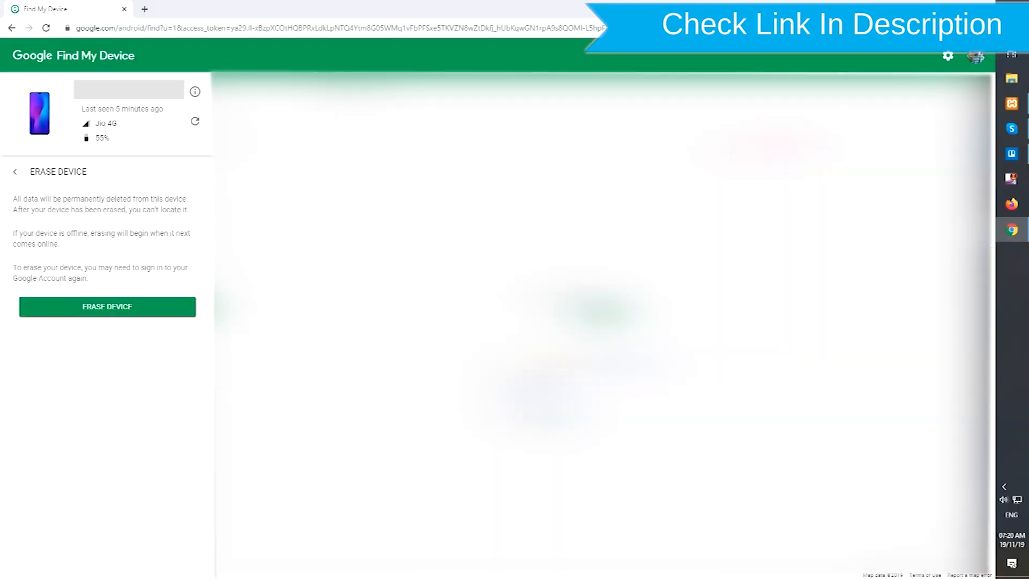
{"action": "left_click", "coordinate": [107, 307]}
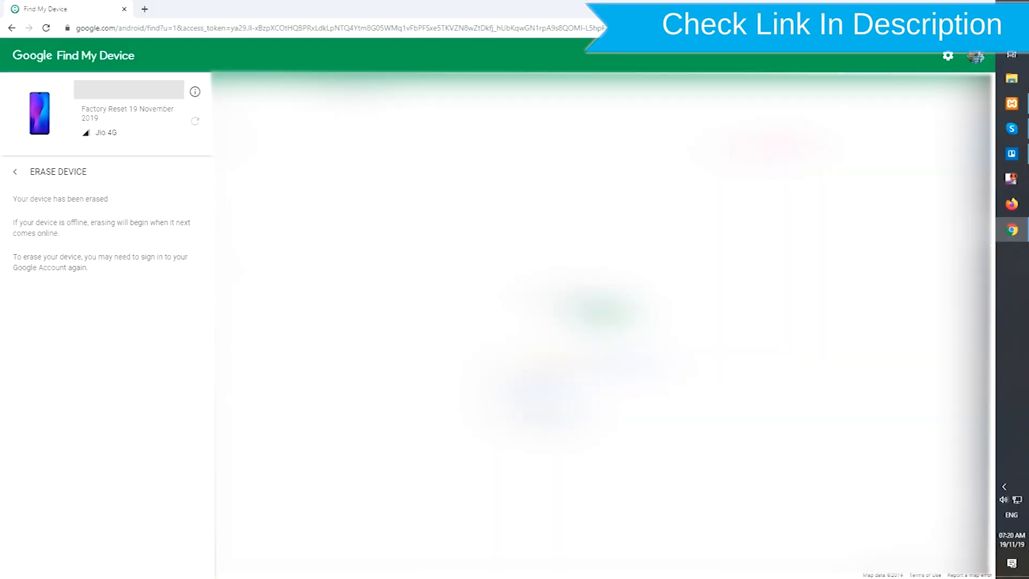